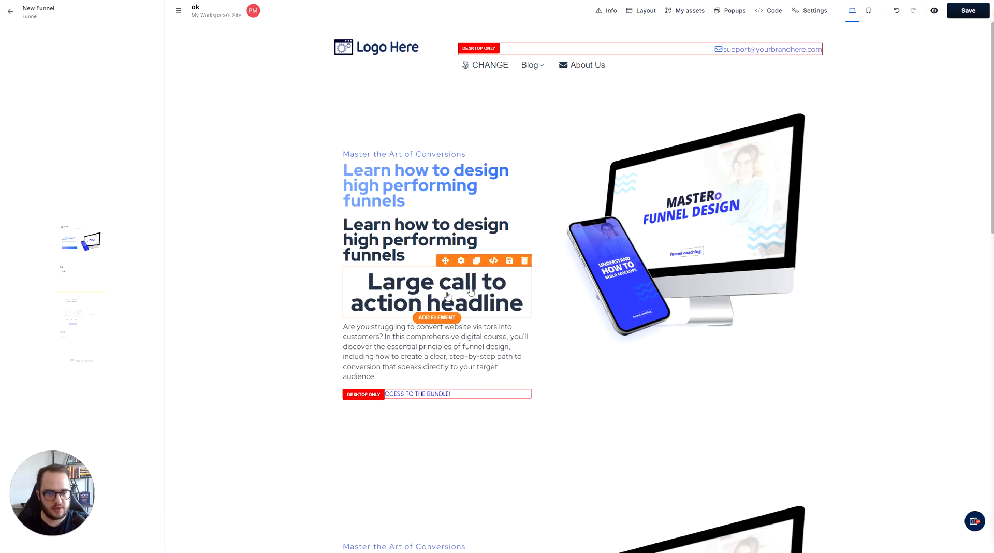
Delete the 'Large call to action headline' element from the hero section.
left_click(524, 259)
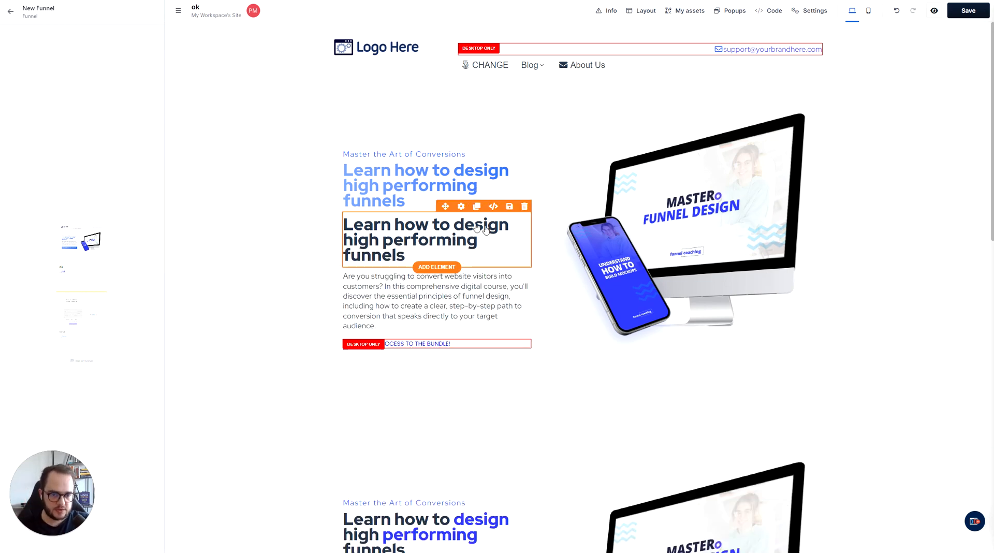
mouse_move(493, 206)
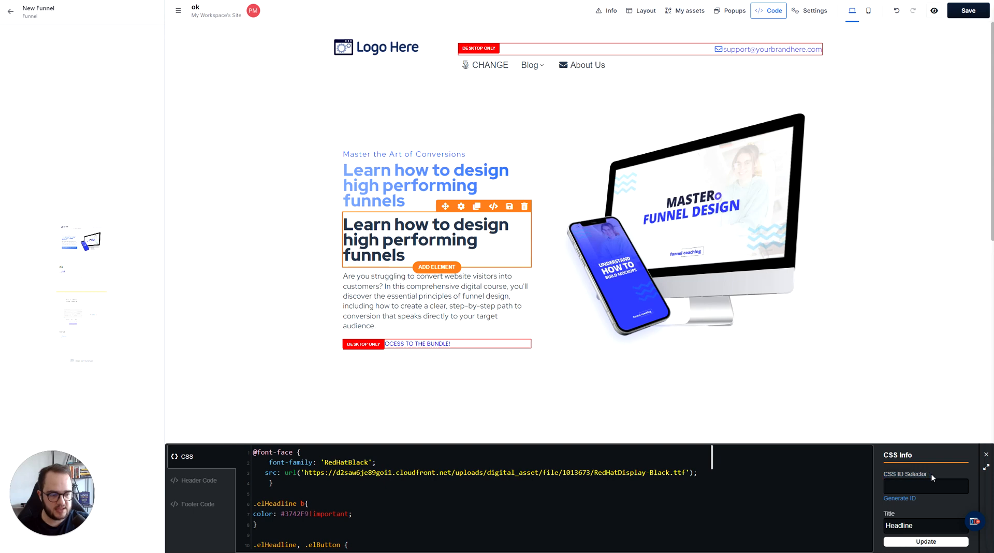
mouse_move(899, 499)
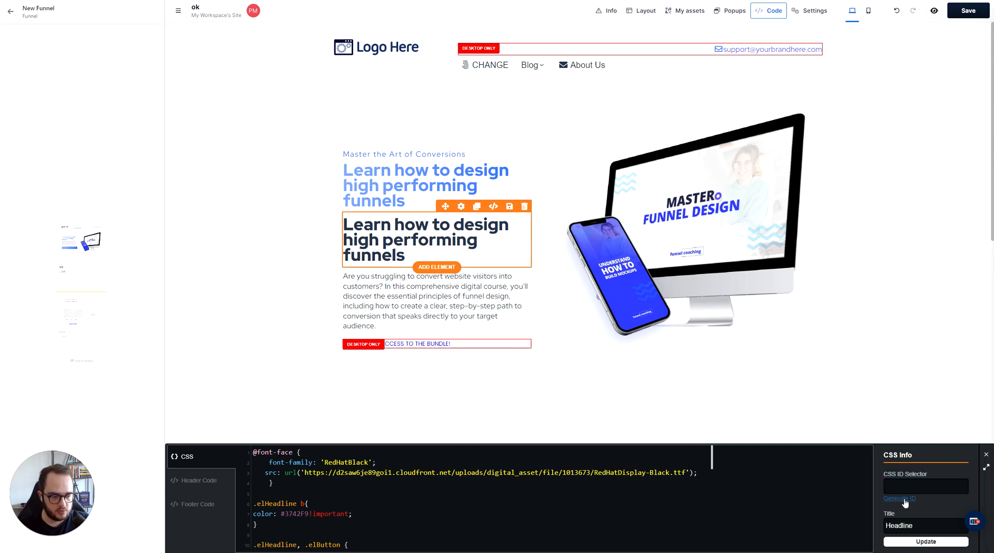
Generate the custom CSS ID id-6Z-xANGz-123 for the dark headline.
left_click(898, 498)
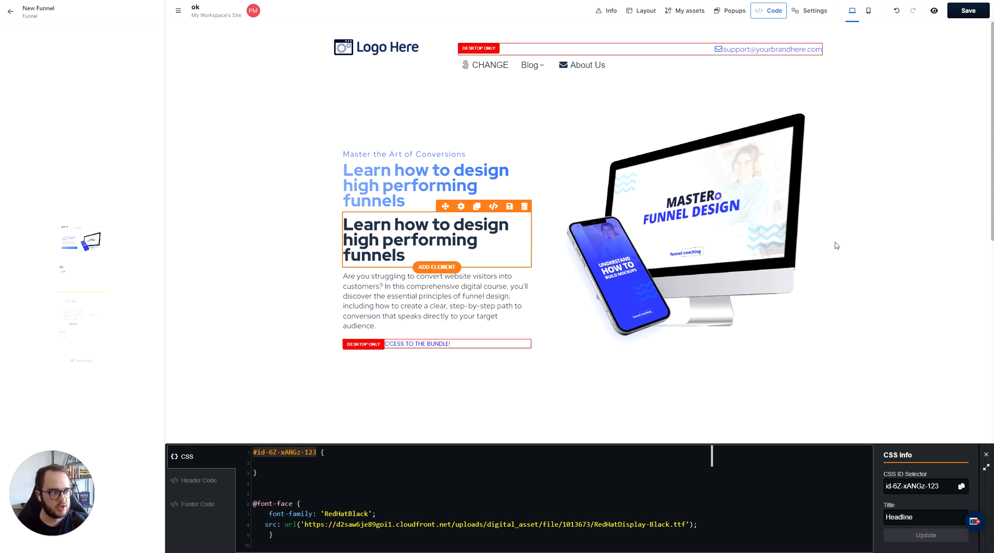
mouse_move(918, 78)
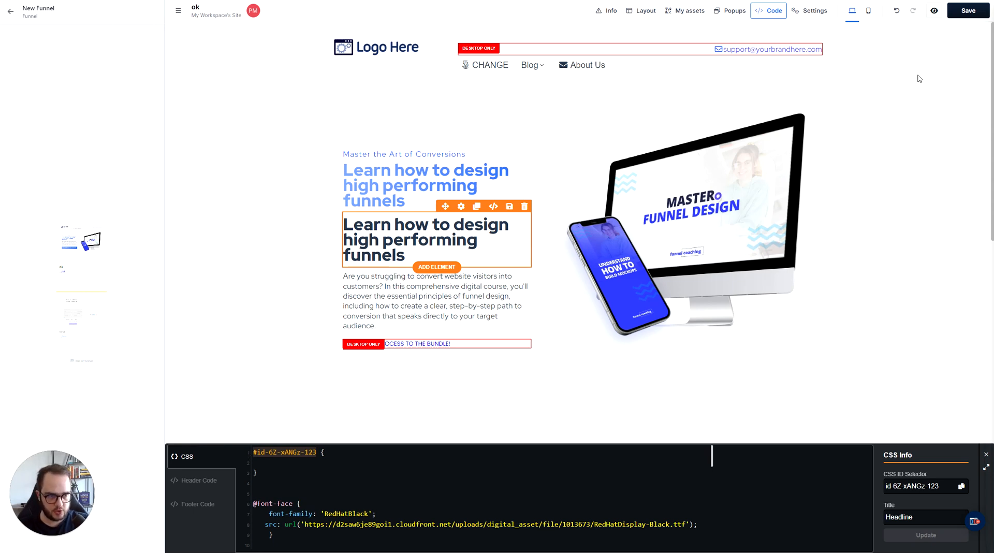
mouse_move(888, 102)
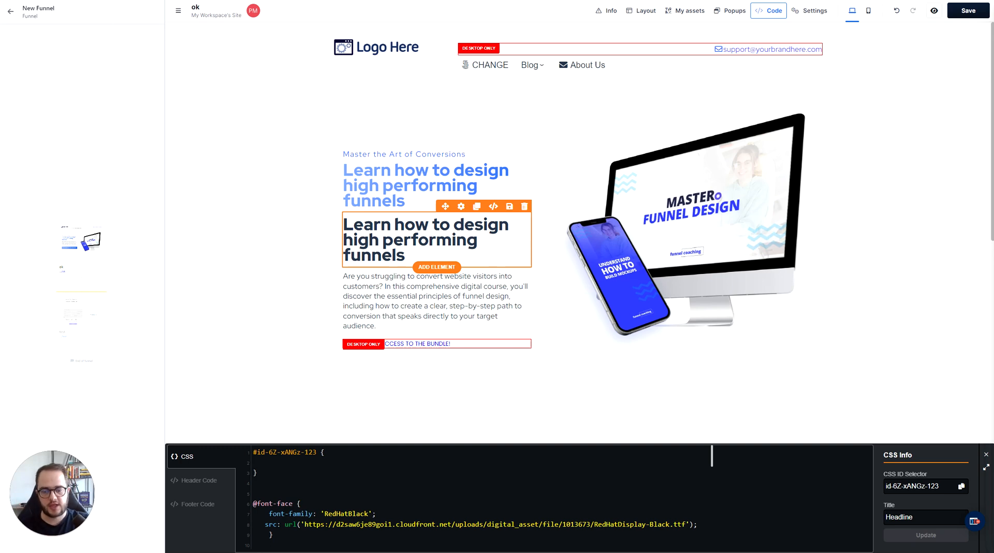
mouse_move(426, 218)
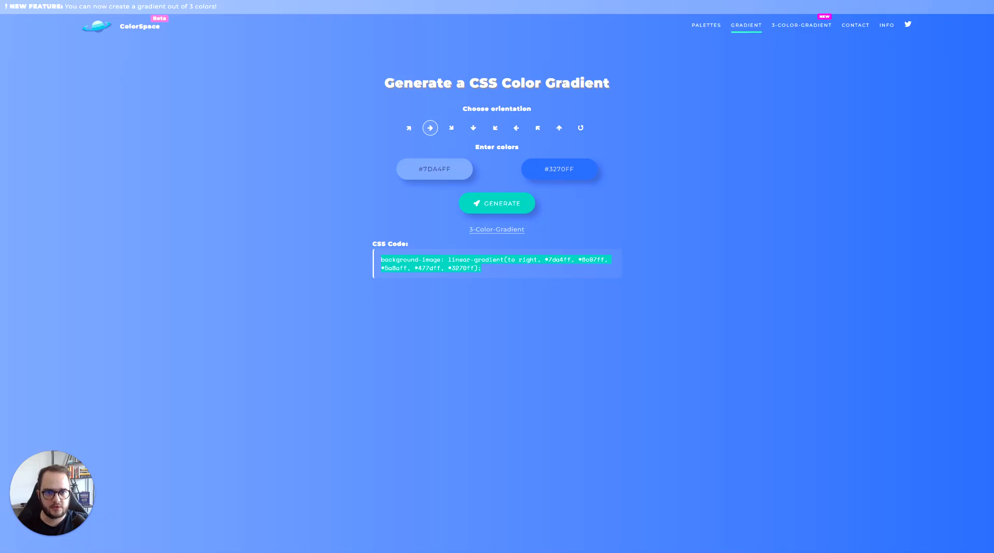
mouse_move(139, 26)
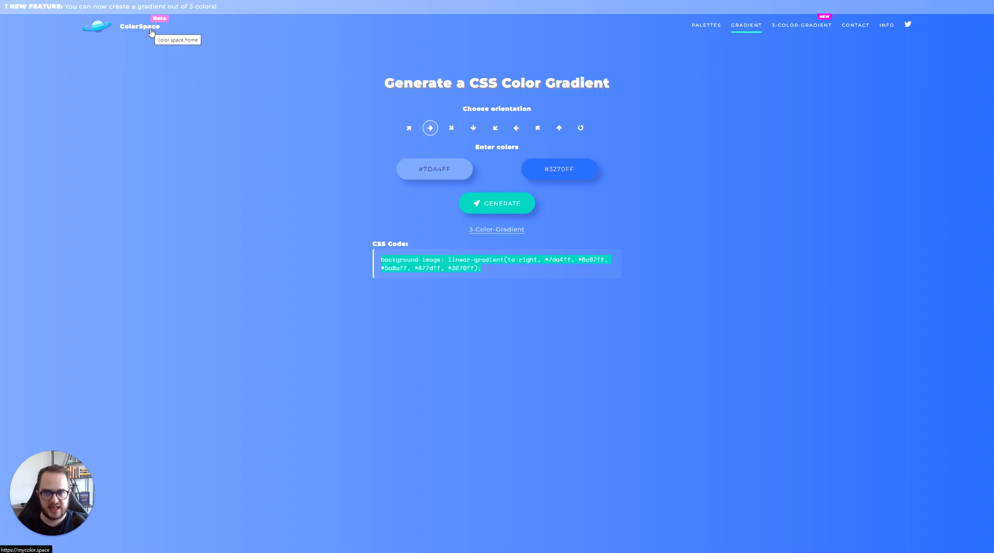
mouse_move(133, 26)
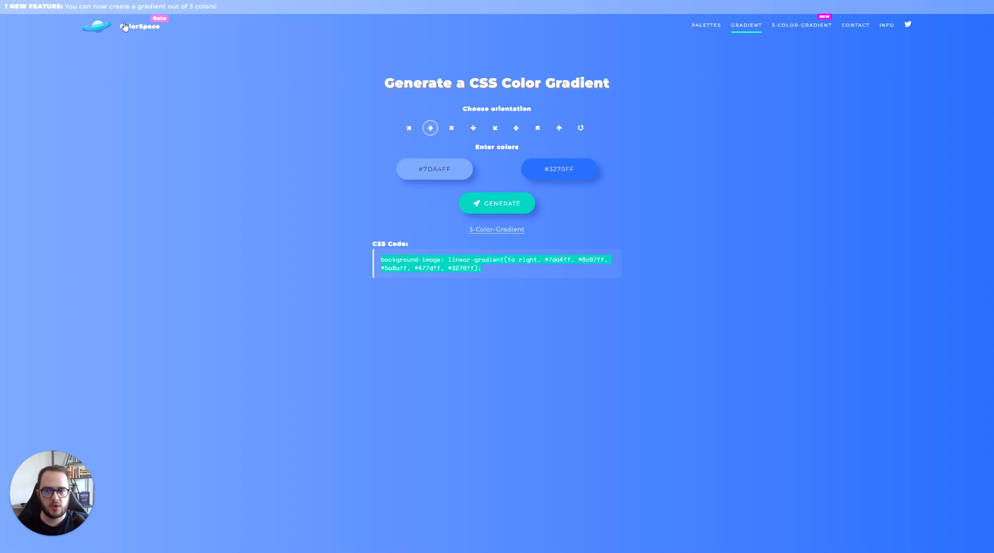
Open ColorSpace's gradient generator with left-to-right orientation and start picking the first colour.
left_click(706, 26)
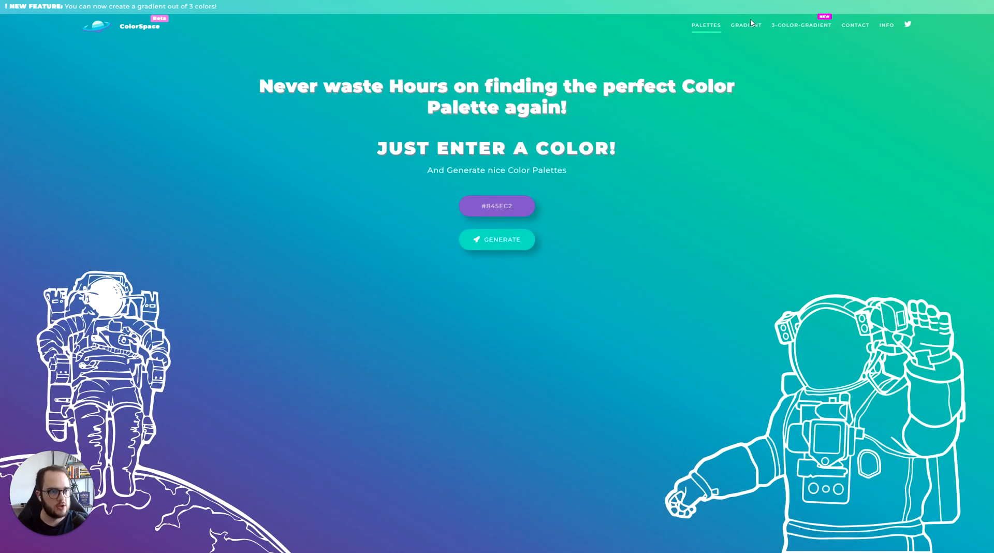
left_click(745, 26)
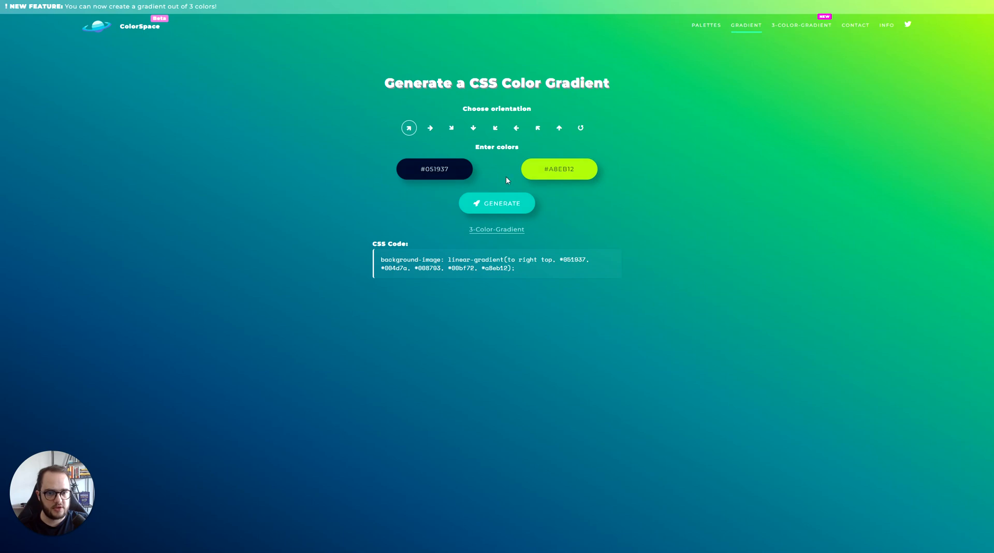
mouse_move(454, 154)
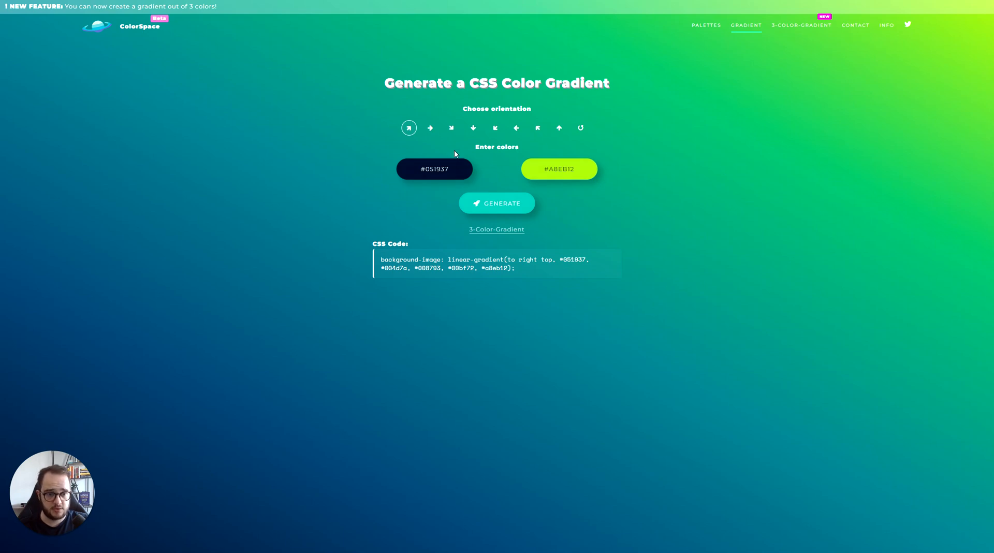
mouse_move(430, 131)
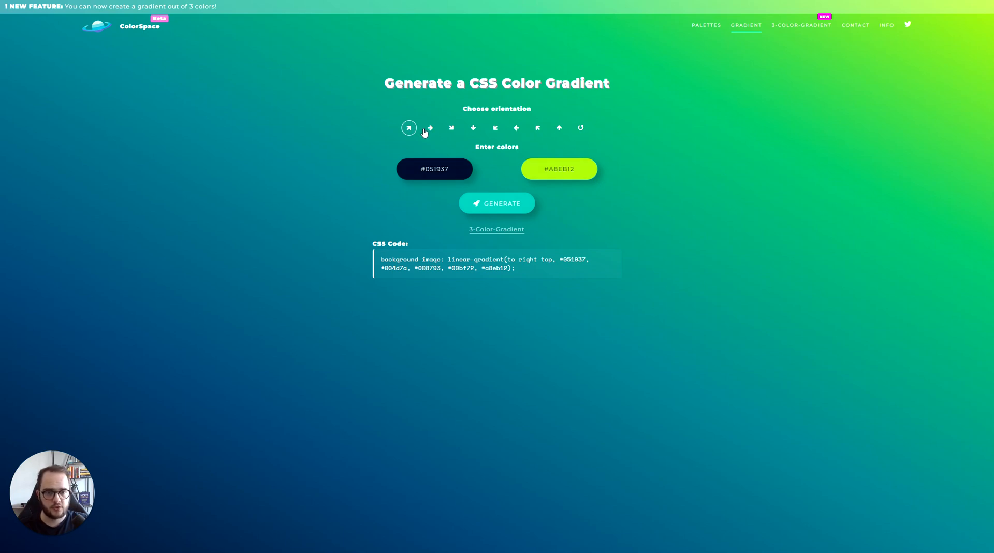
mouse_move(430, 128)
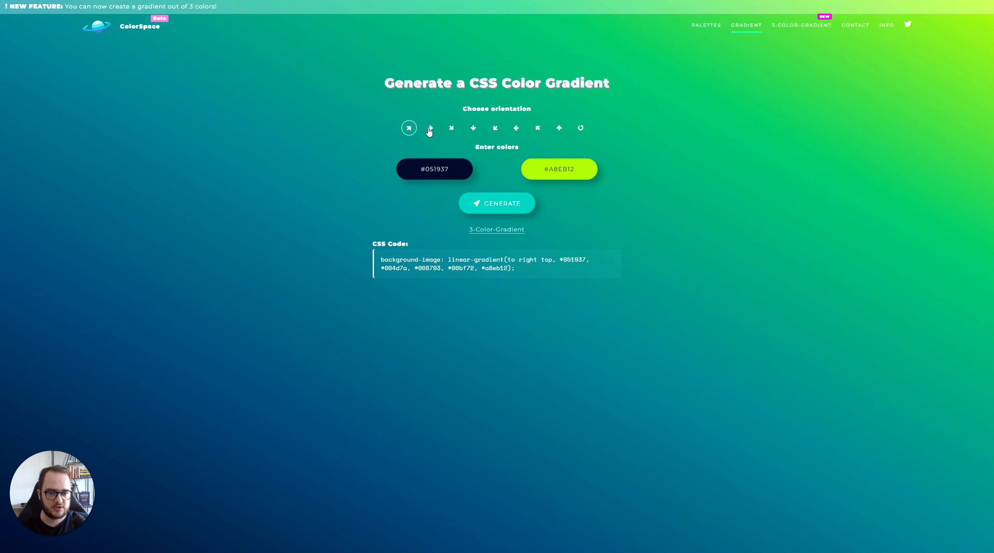
left_click(430, 127)
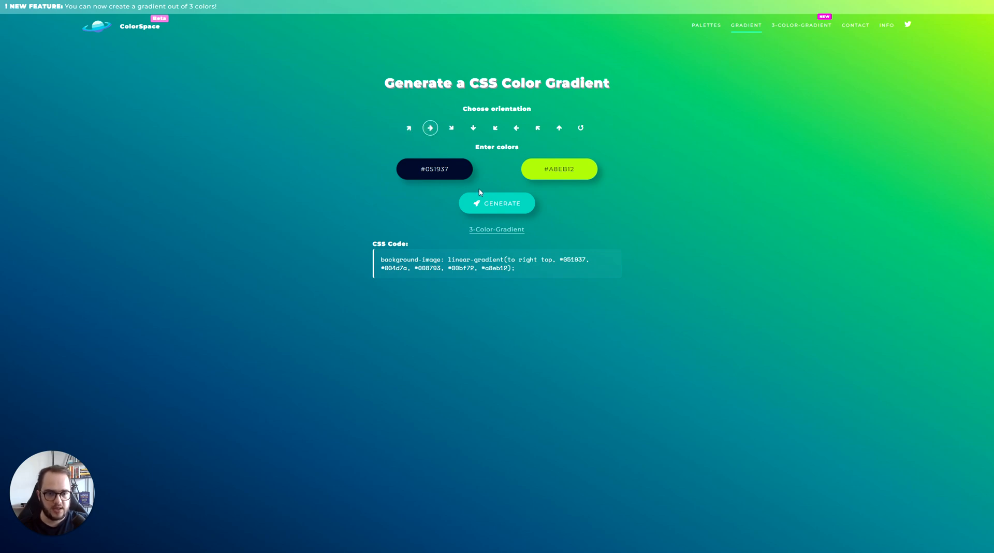
left_click(434, 169)
type("#C079F8")
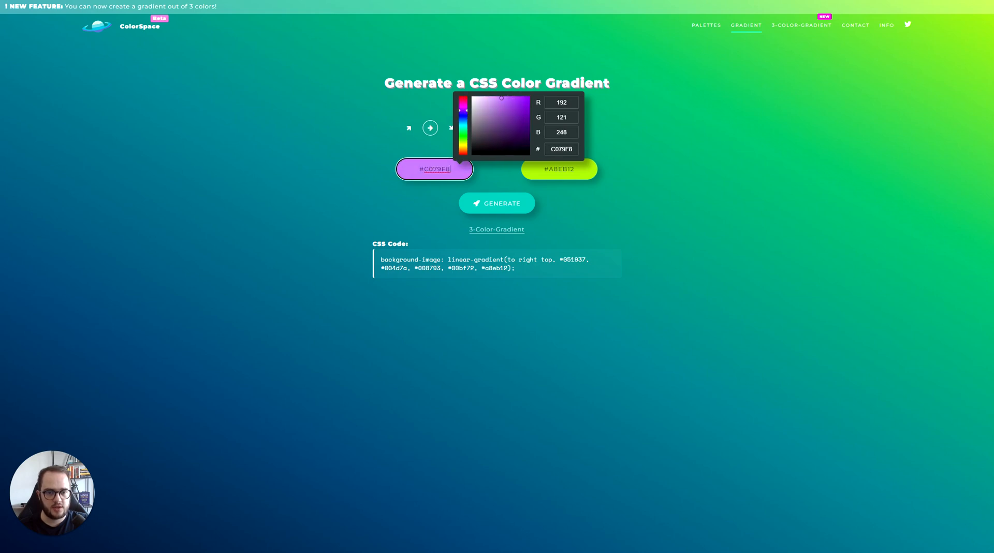
Set the gradient colours to purple #C079F8 and green #2EC964.
left_click(558, 169)
type("#2EC964")
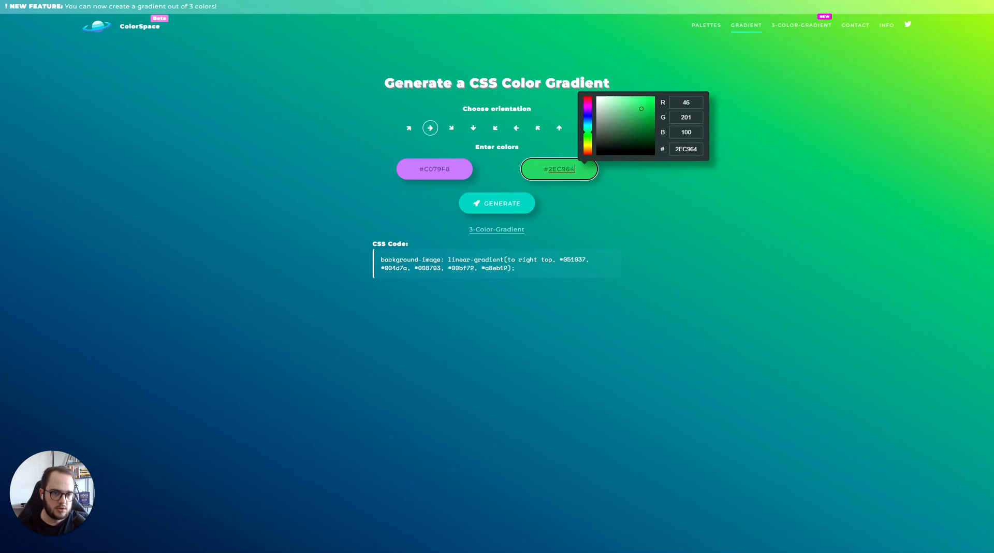
left_click(566, 208)
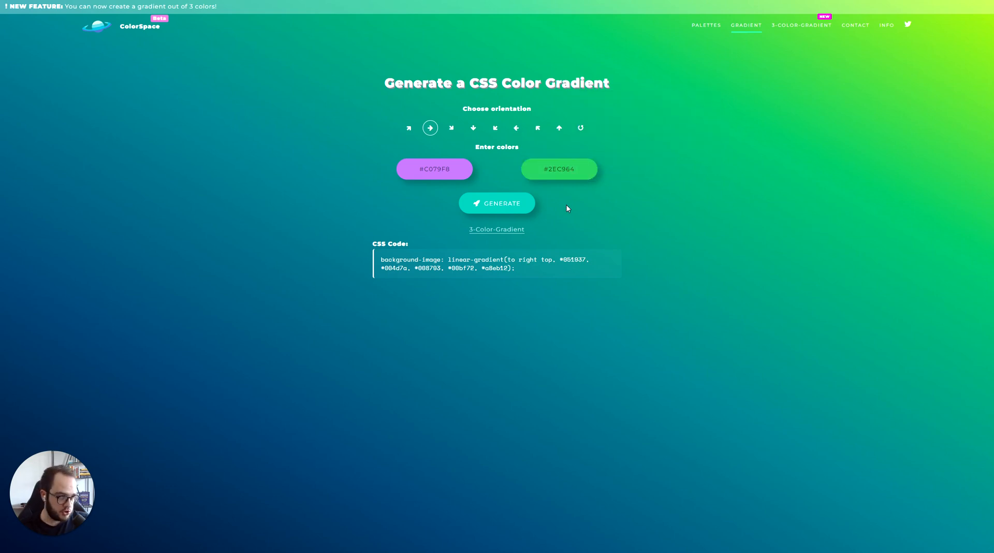
mouse_move(384, 167)
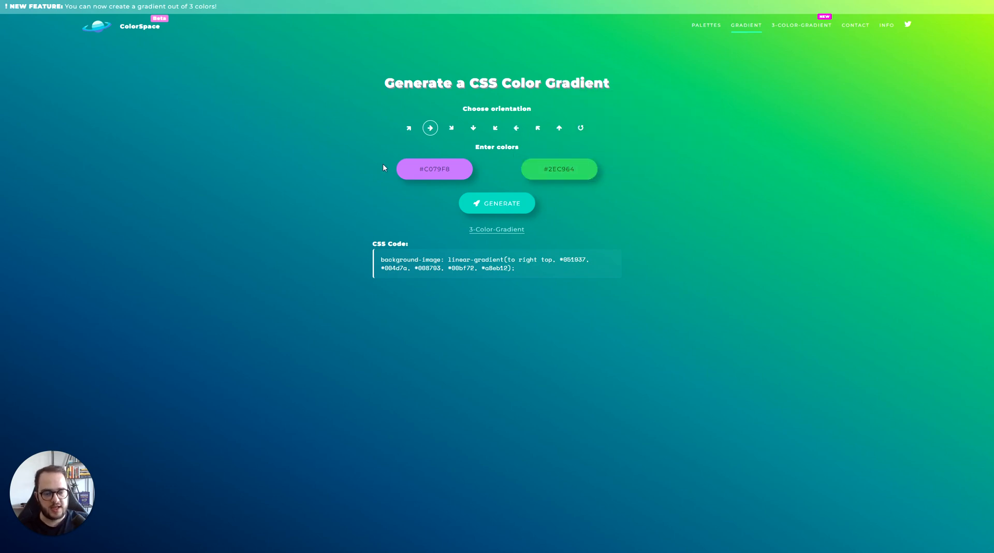
mouse_move(466, 226)
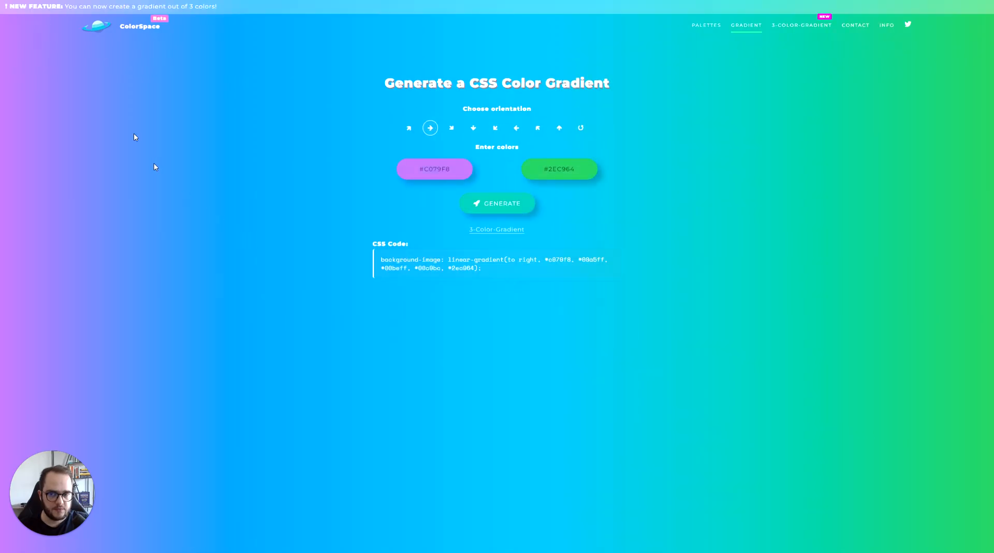
mouse_move(859, 262)
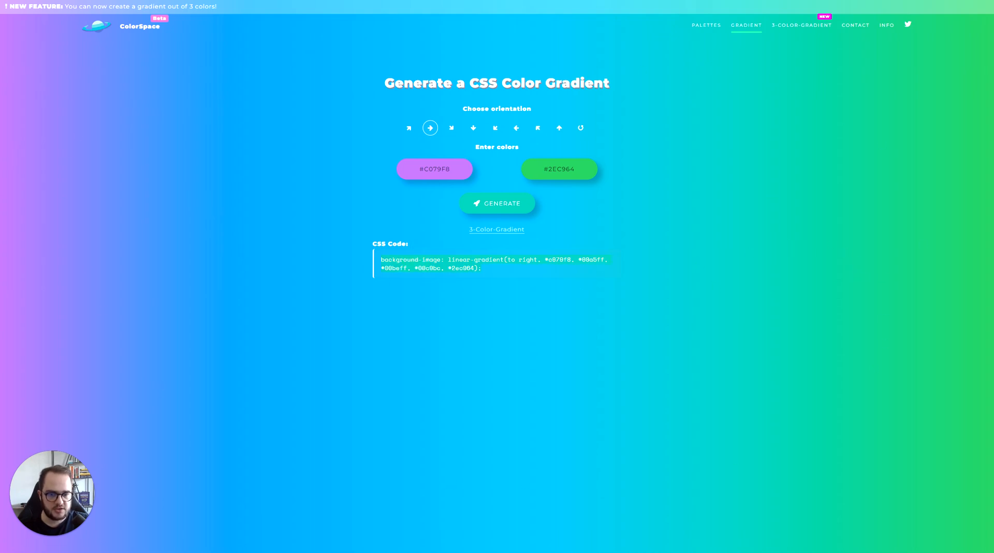
mouse_move(473, 312)
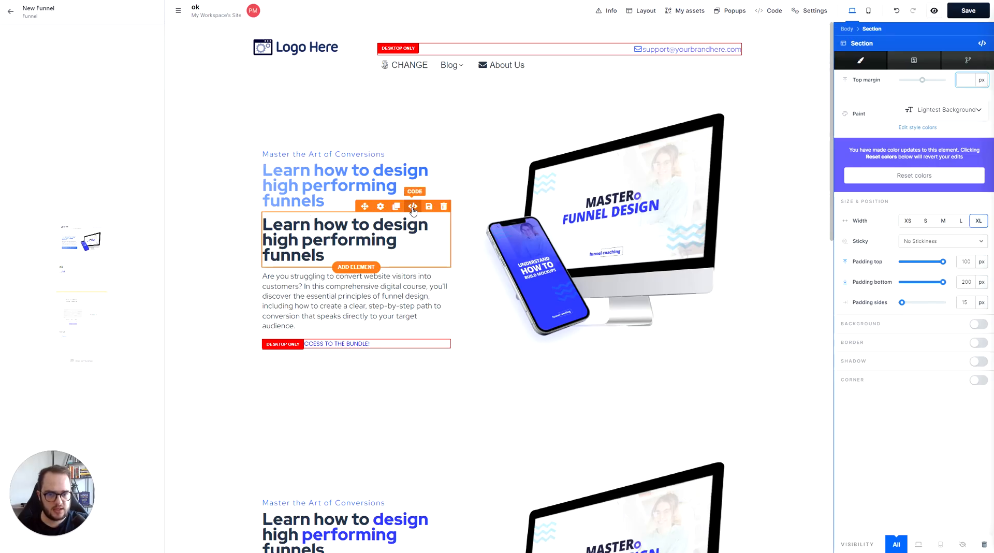
Open the second headline's CSS editor showing its purple-to-green gradient rule.
left_click(768, 10)
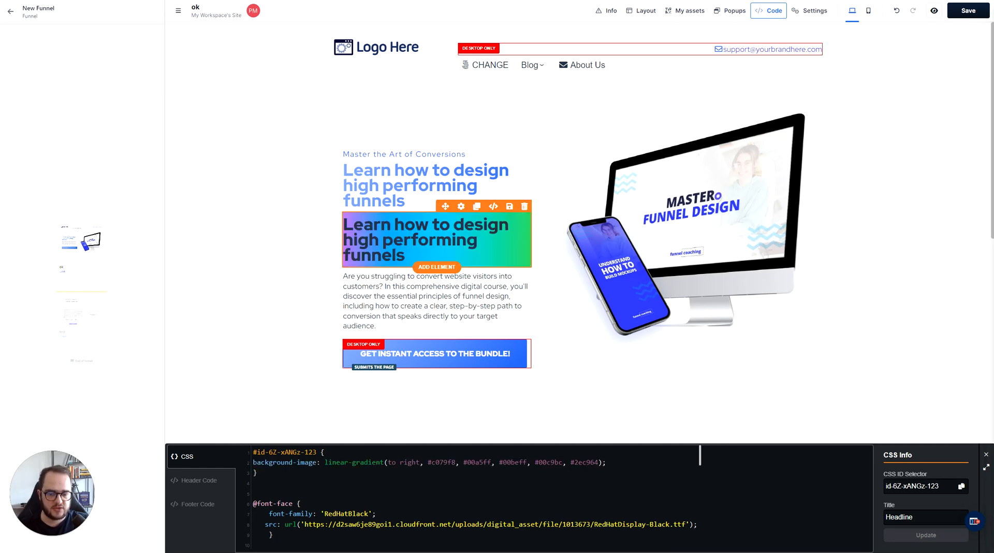
mouse_move(475, 334)
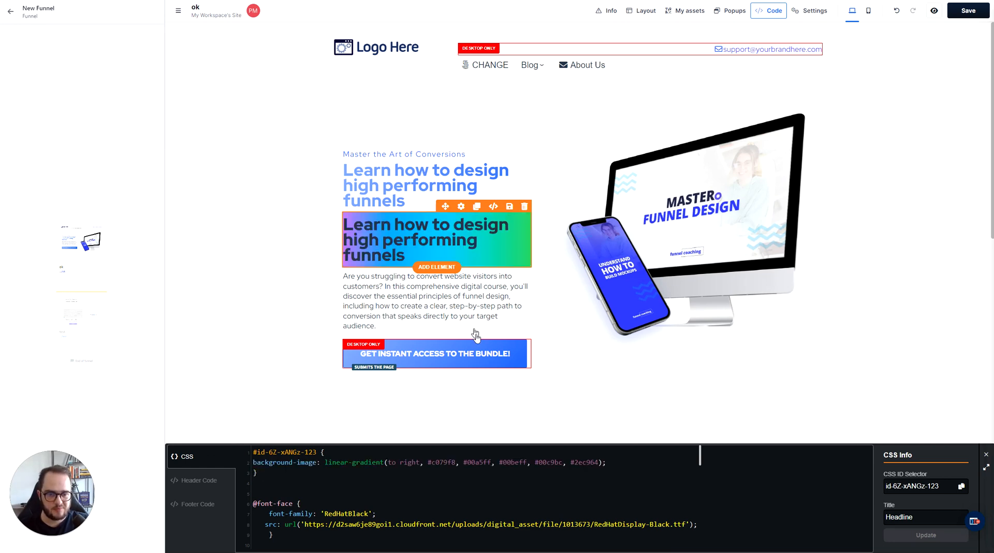
mouse_move(475, 341)
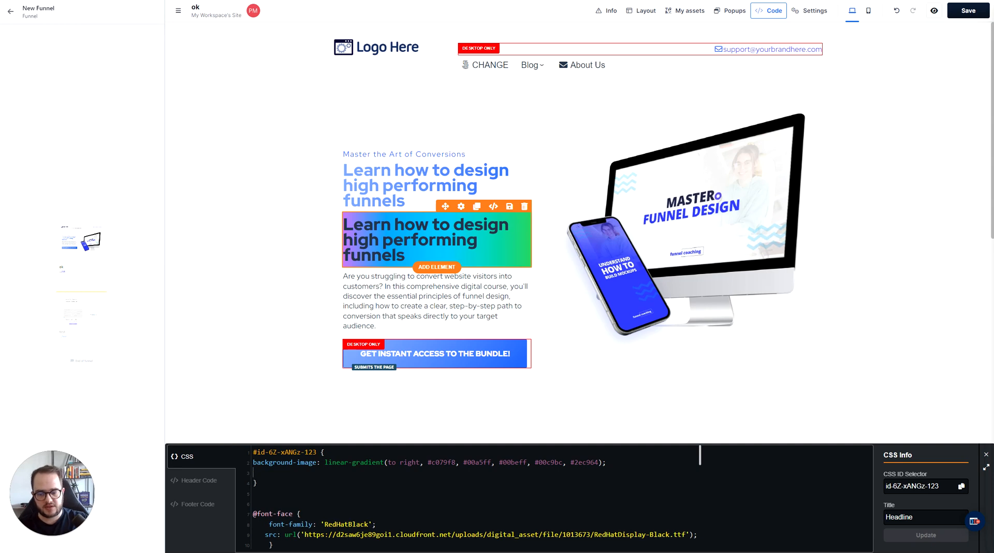
mouse_move(469, 369)
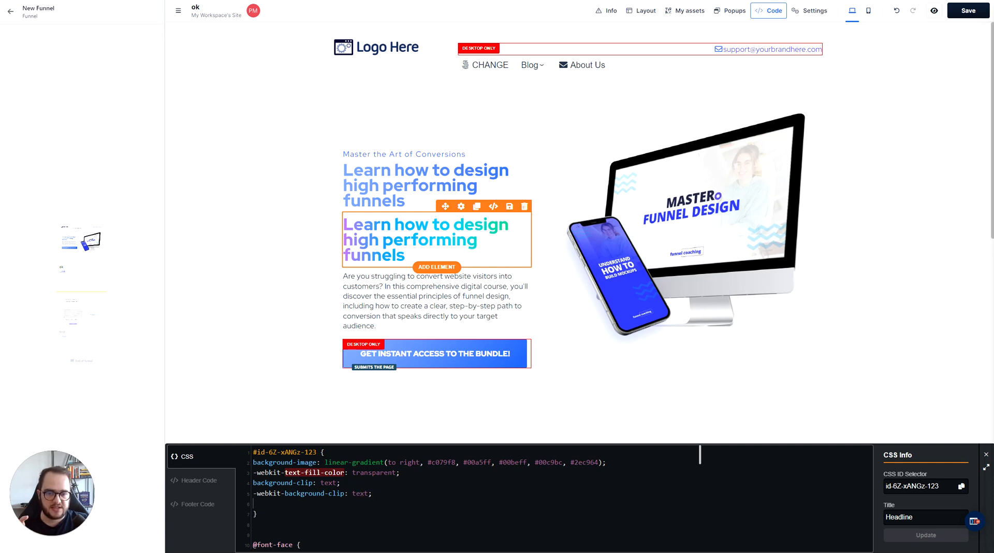
mouse_move(363, 236)
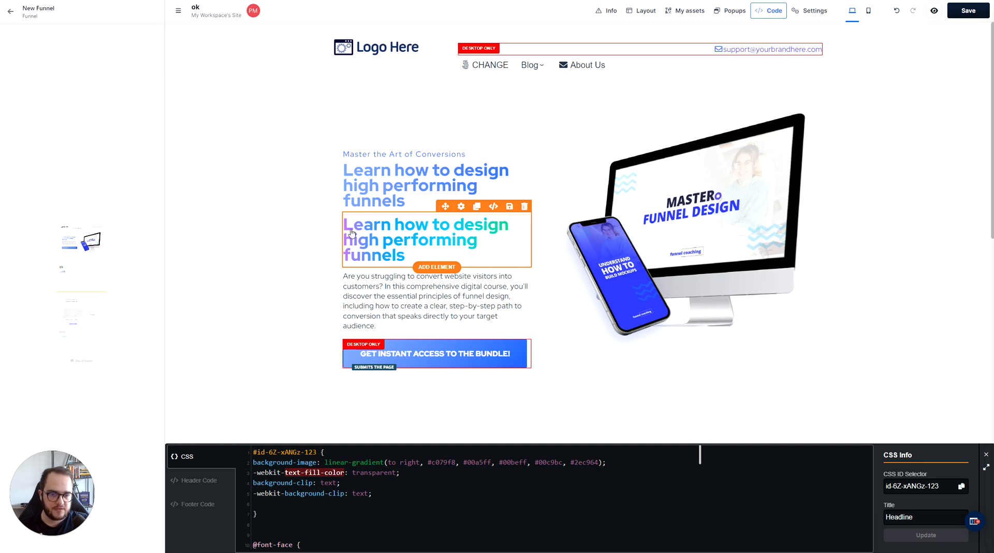
mouse_move(416, 232)
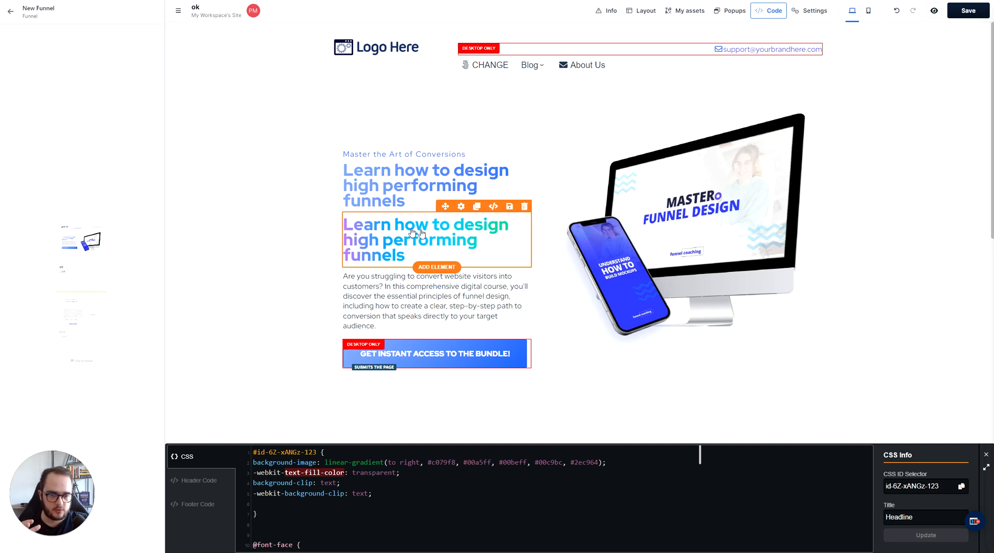
mouse_move(264, 352)
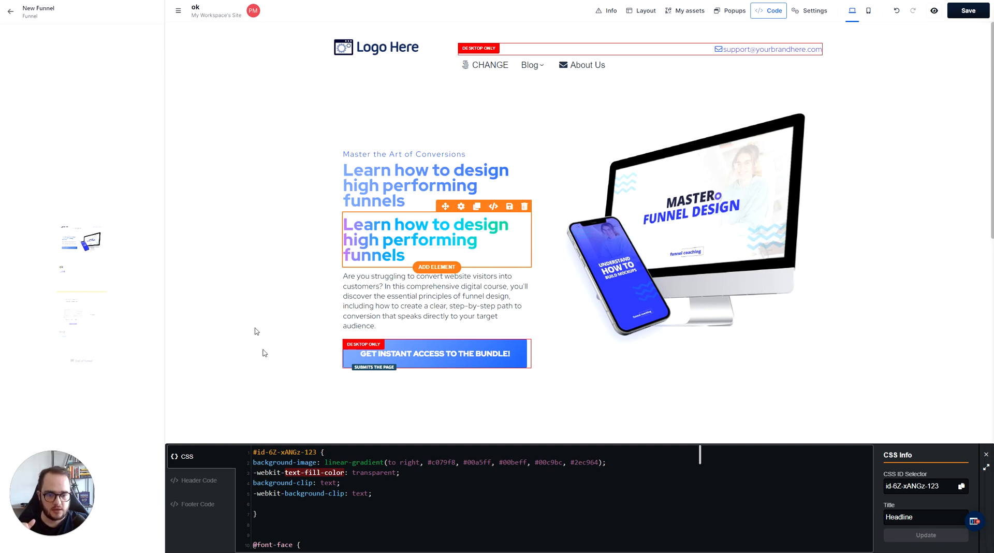
mouse_move(348, 384)
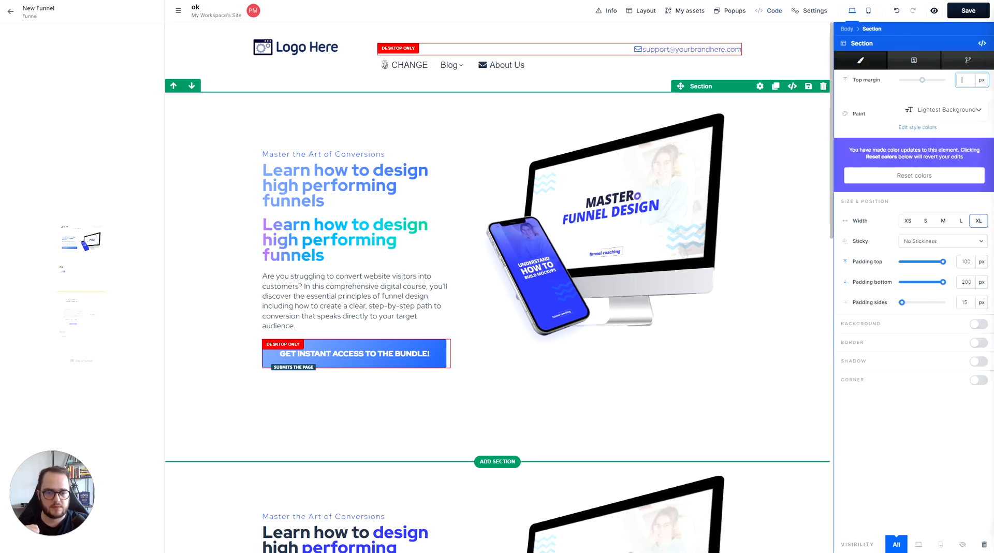
mouse_move(220, 278)
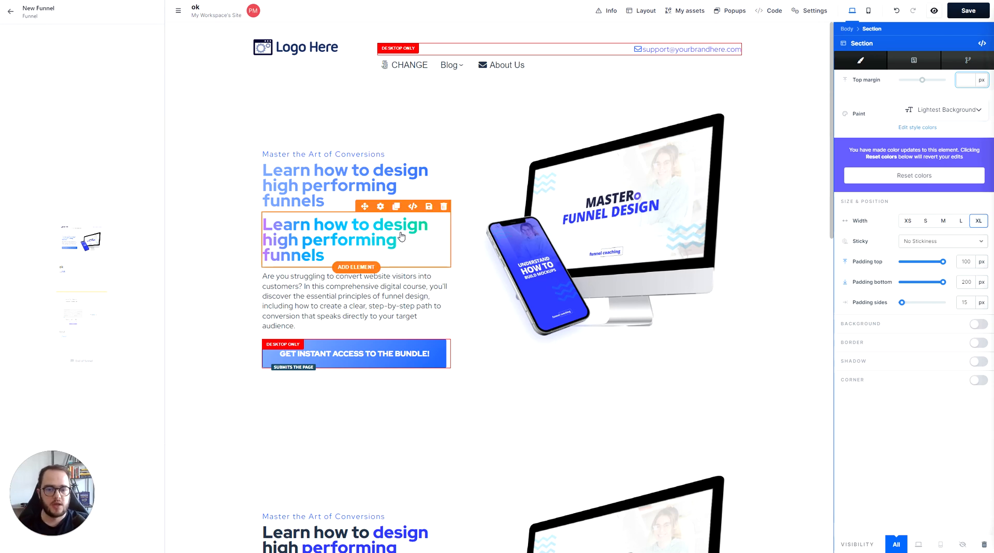
Scroll to the lower section and open its headline's custom code panel.
scroll("down", 3)
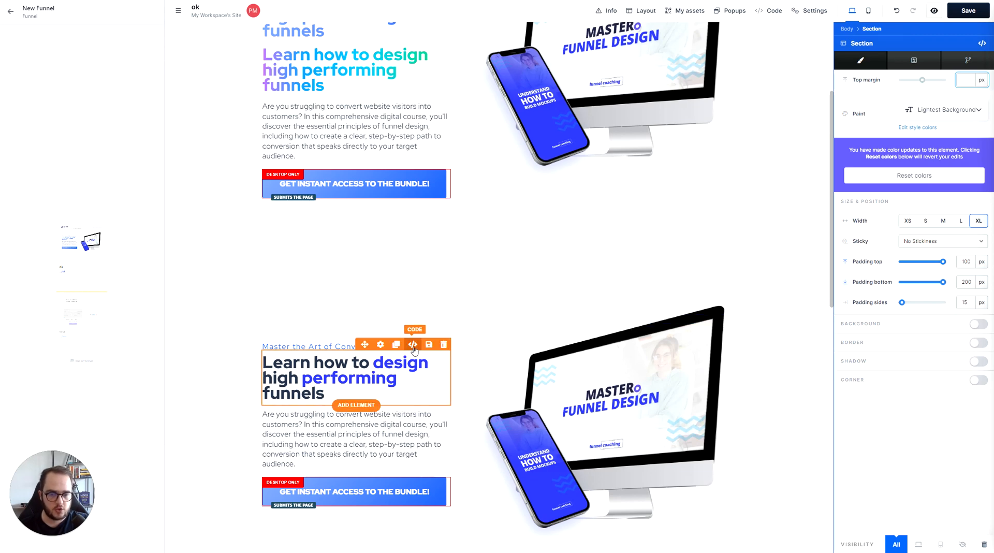
left_click(772, 10)
type("C")
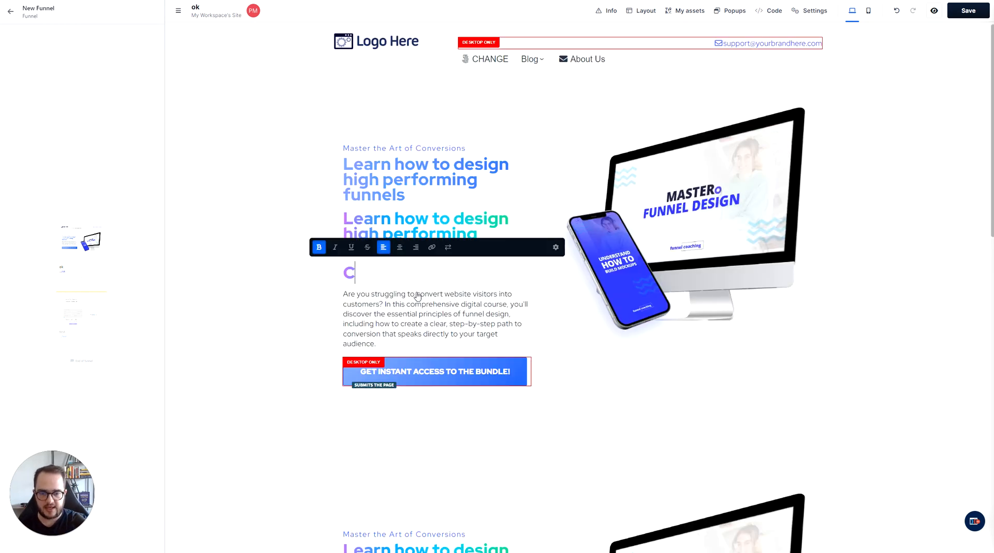
Type 'CHANGE THE TEXT HERE' in a test headline, then delete the test headlines.
type("HANGE THE TEXT HERE")
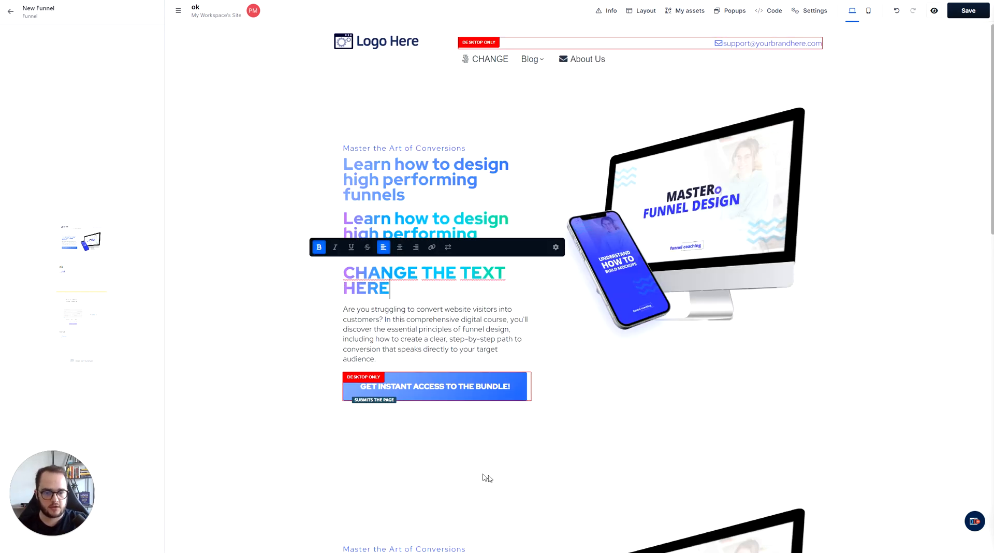
left_click(278, 298)
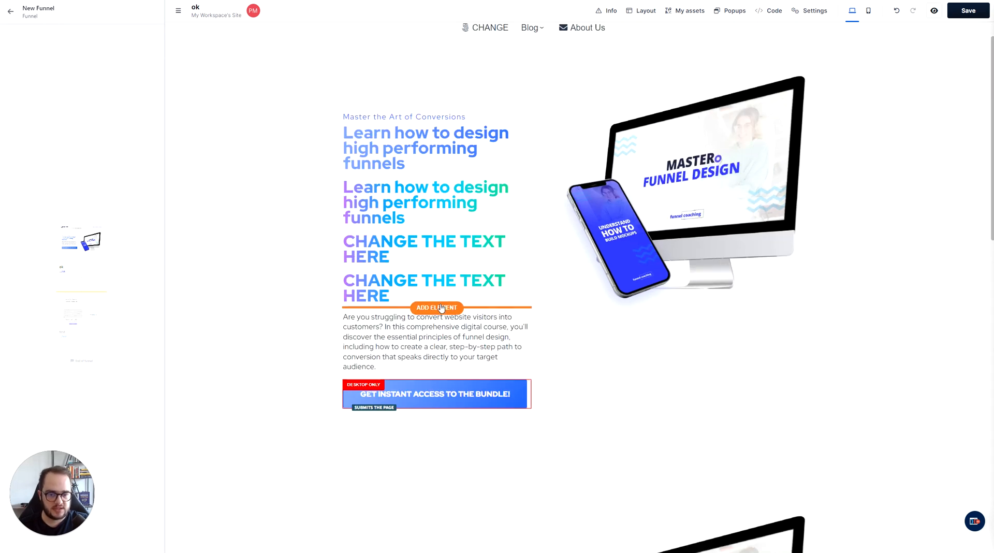
left_click(437, 308)
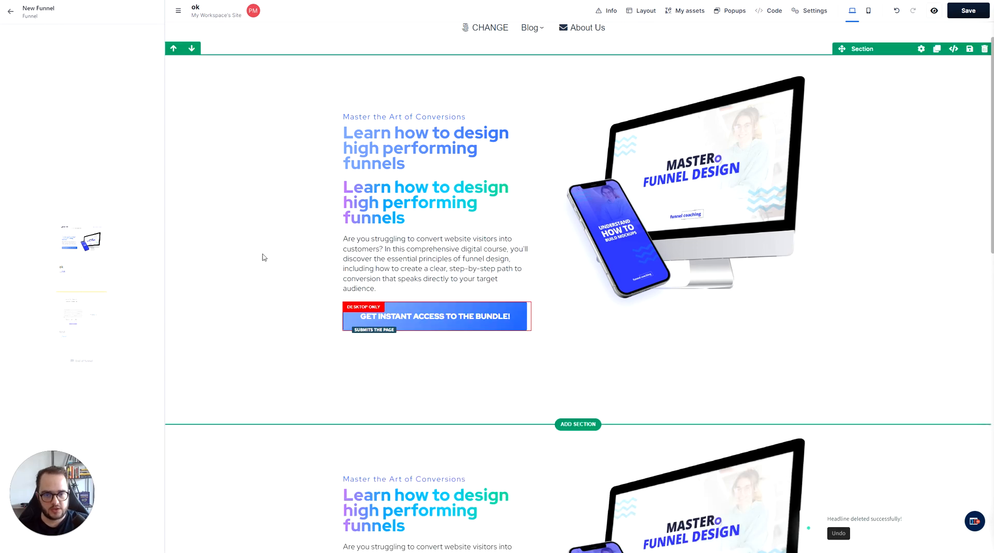
mouse_move(319, 239)
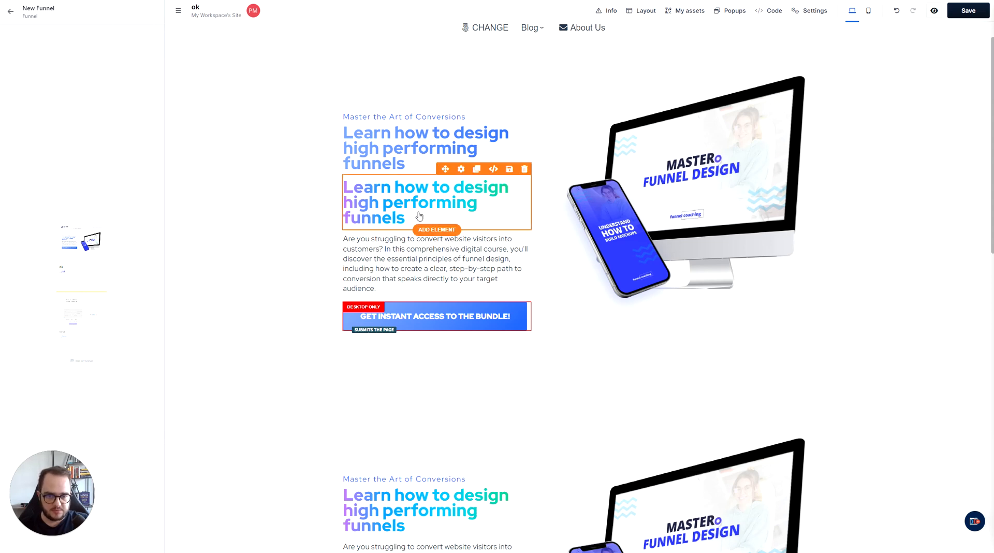
Insert a headline below the gradient headline and generate a CSS ID for it.
left_click(436, 229)
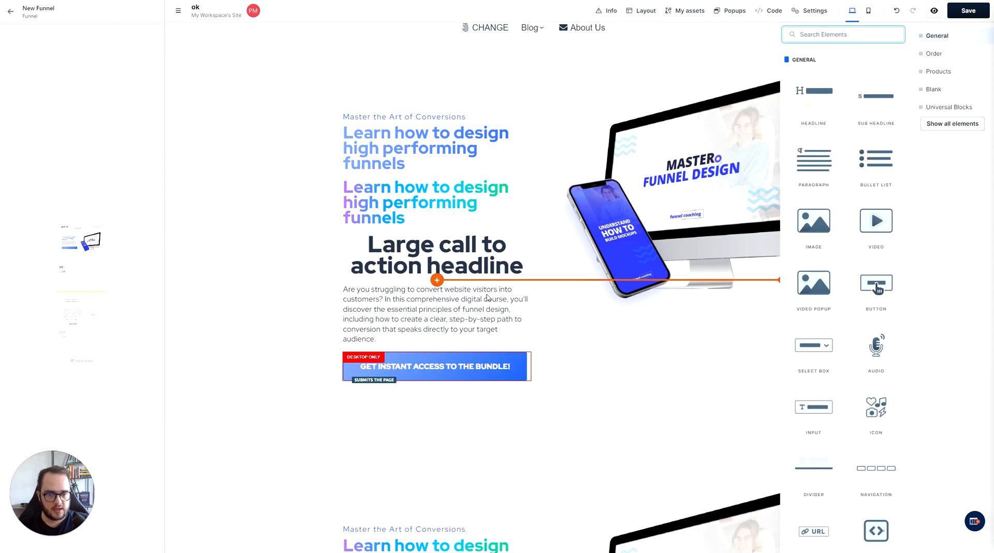
left_click(768, 10)
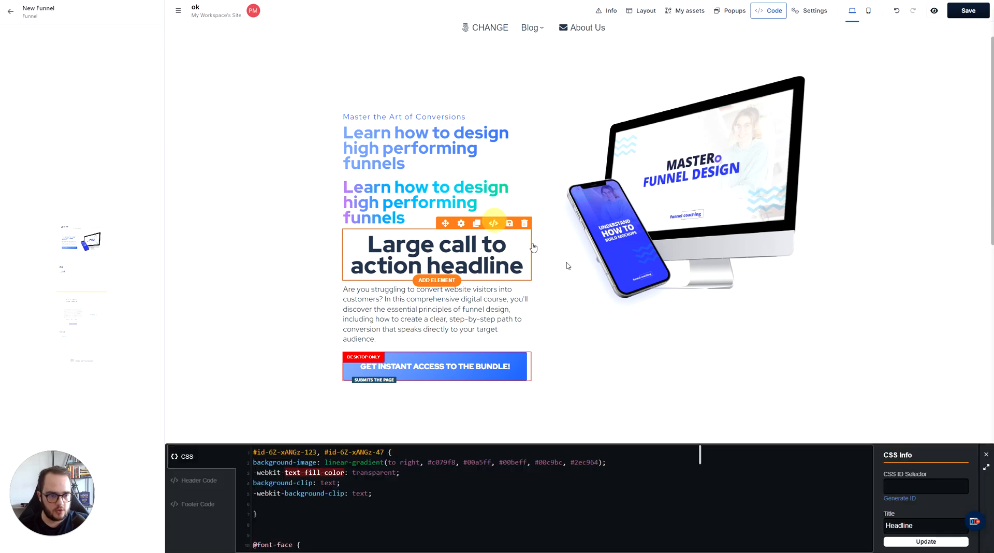
left_click(899, 498)
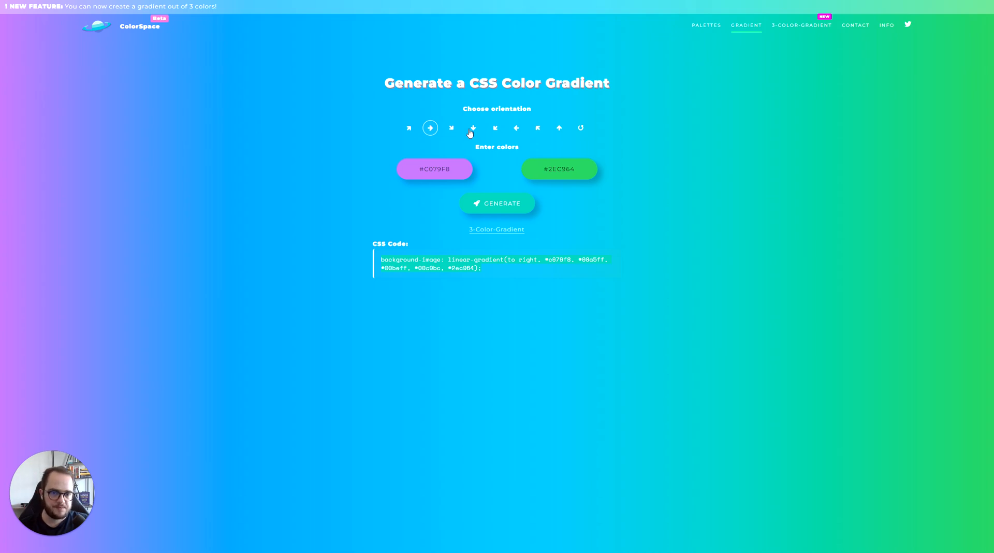
Pick gradient colours #4D2C67 and #D63BC9 with right-to-left orientation.
left_click(434, 169)
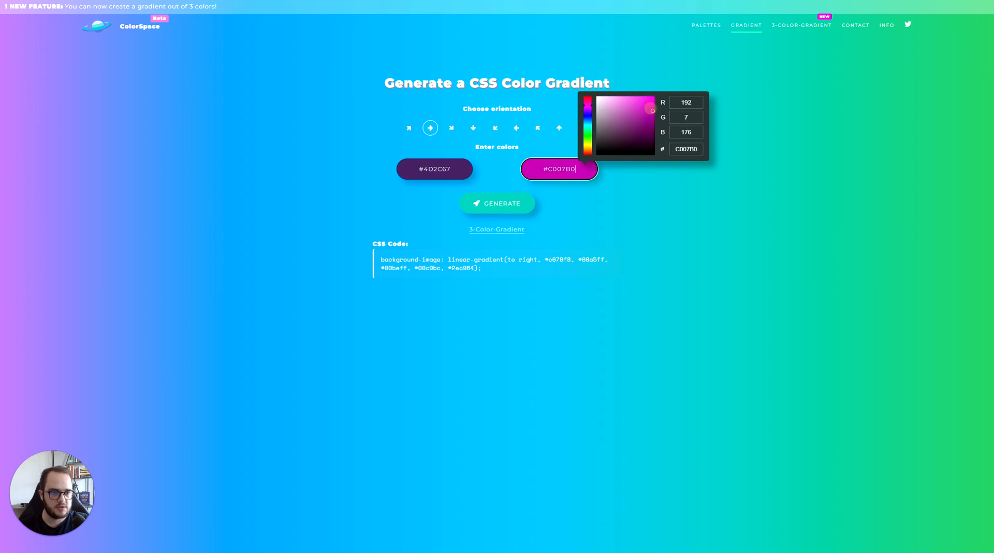
left_click(451, 129)
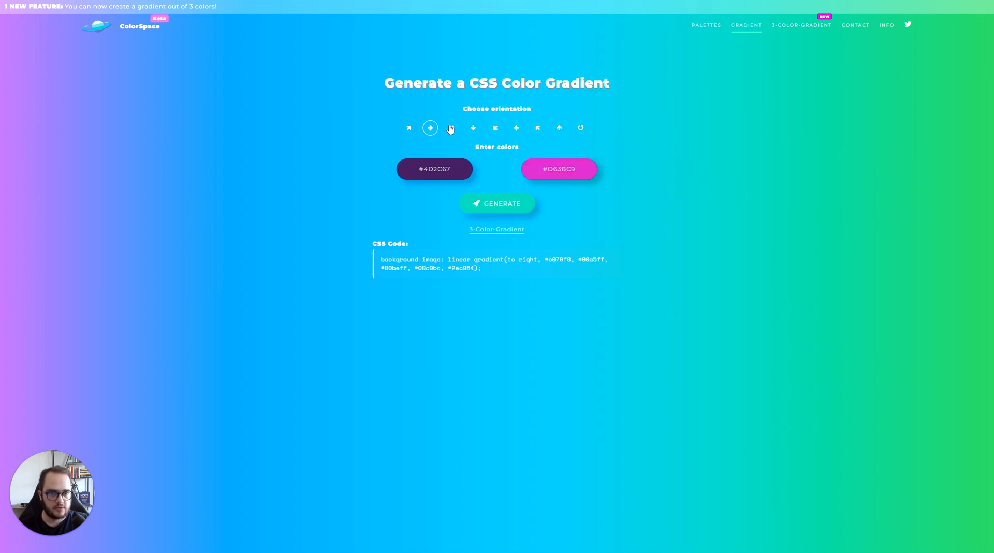
left_click(516, 128)
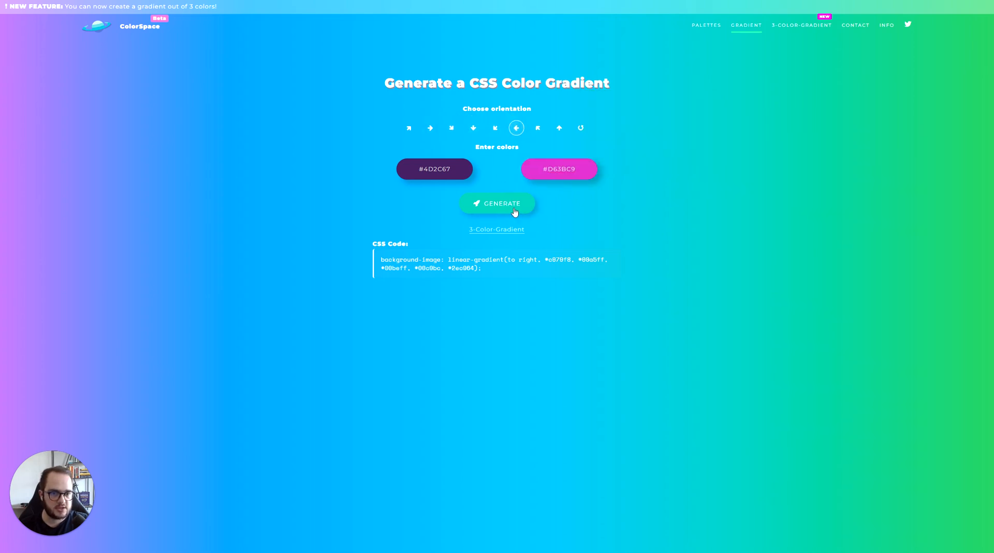